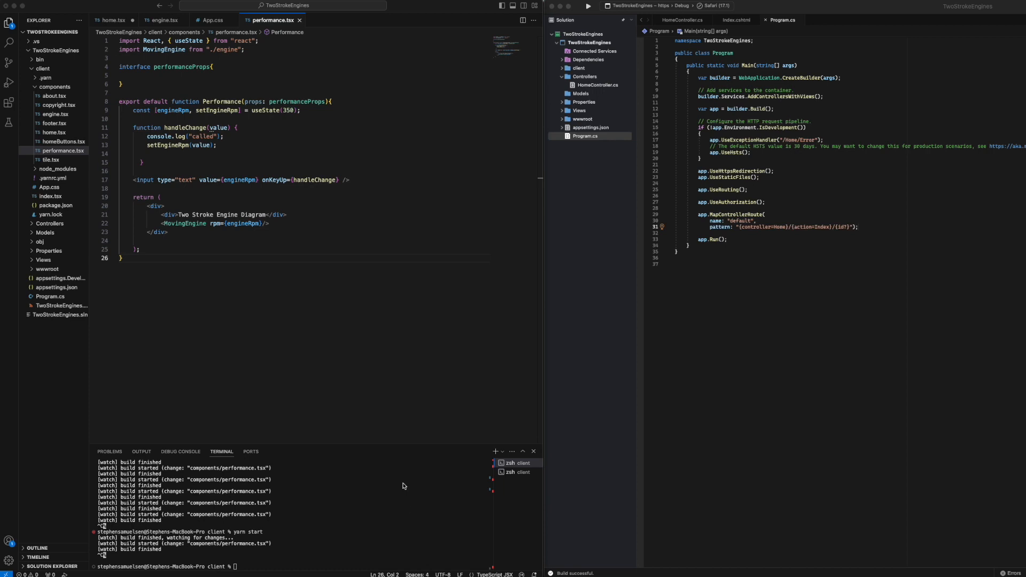
mouse_move(52, 170)
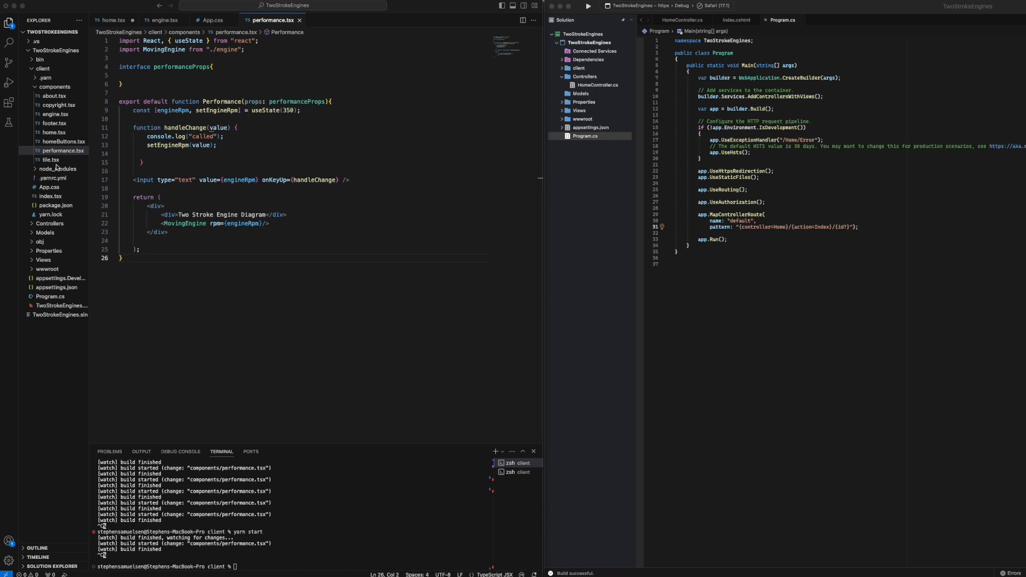
Open index.tsx with the Home, About and Performance routes, then view home.tsx's Home component
left_click(50, 197)
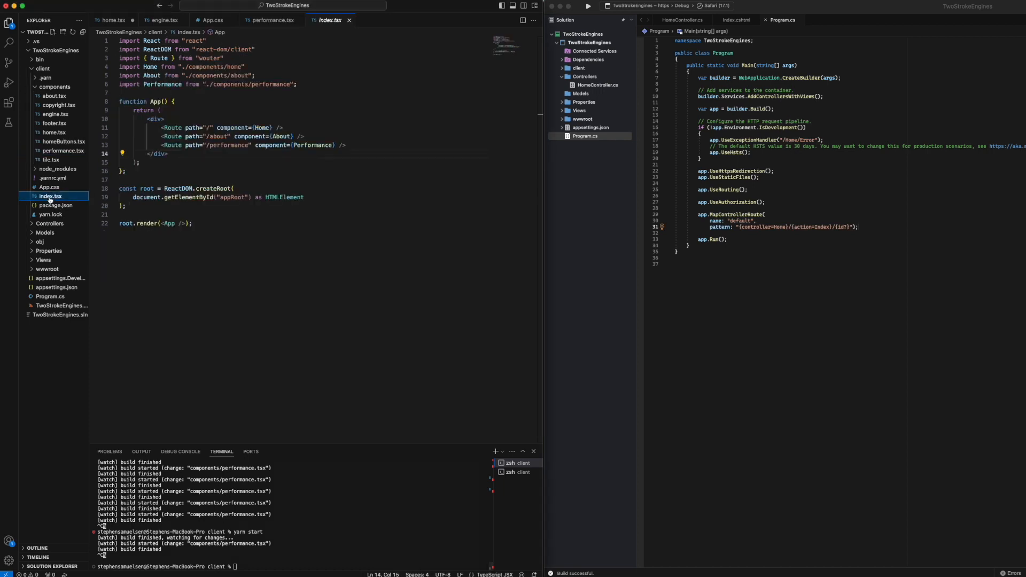
left_click(216, 137)
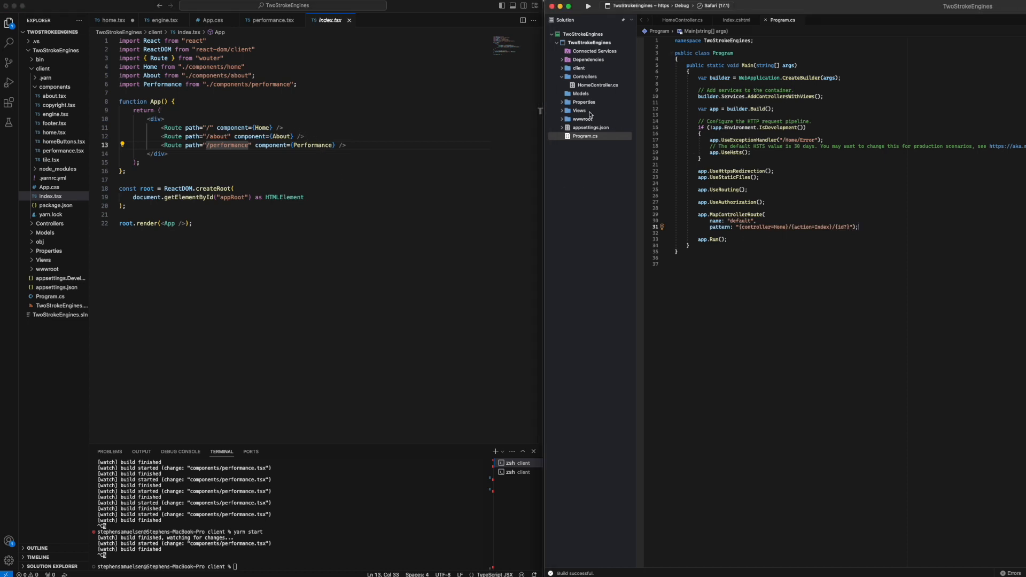
left_click(579, 110)
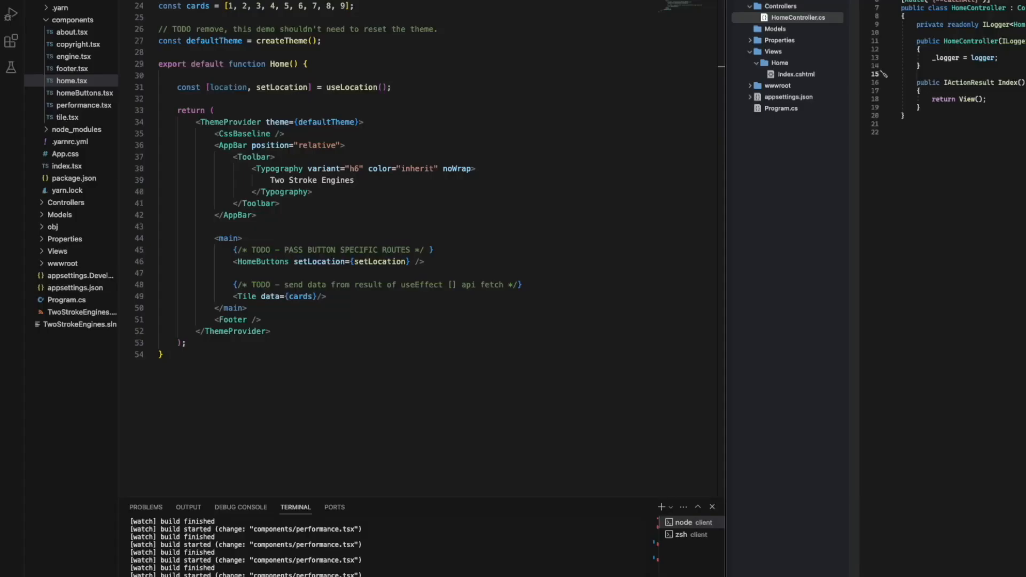
mouse_move(362, 180)
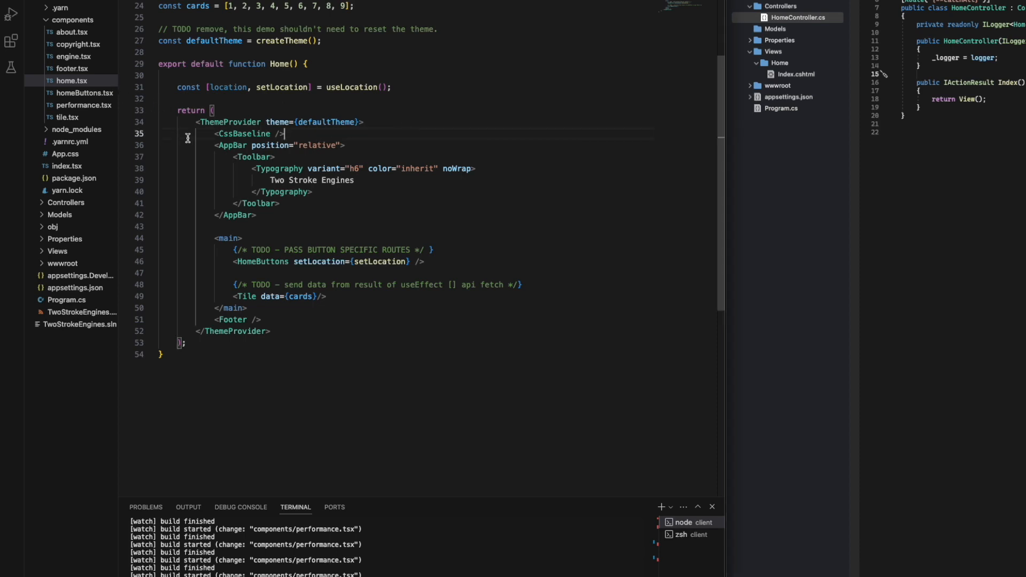
left_click(58, 166)
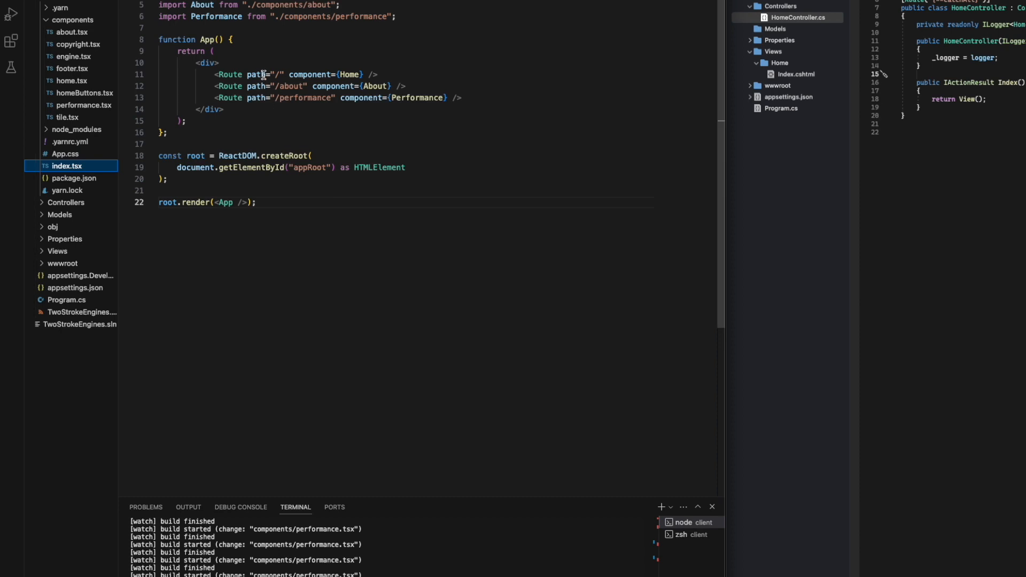
double_click(290, 85)
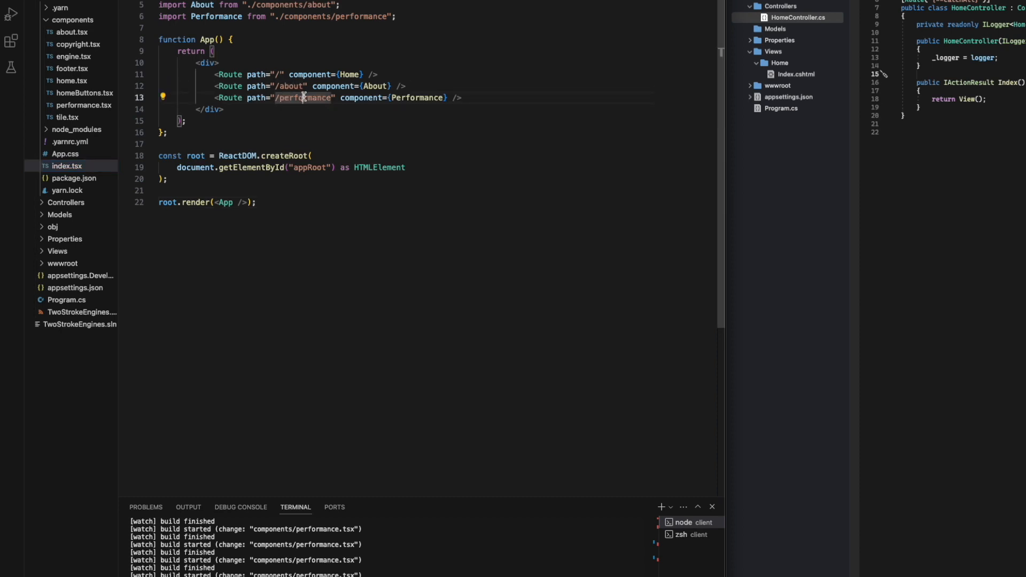
mouse_move(353, 75)
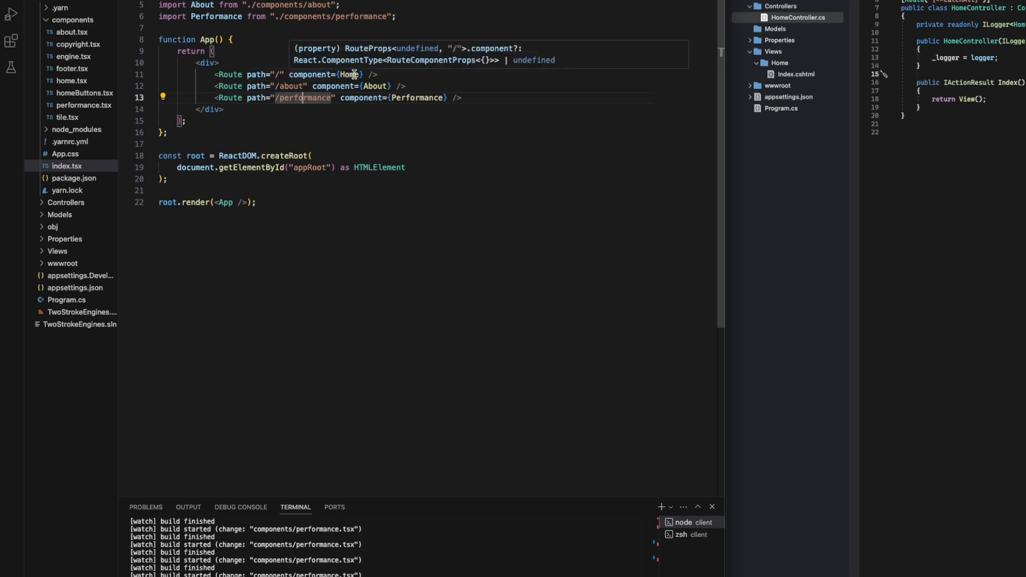
left_click(71, 81)
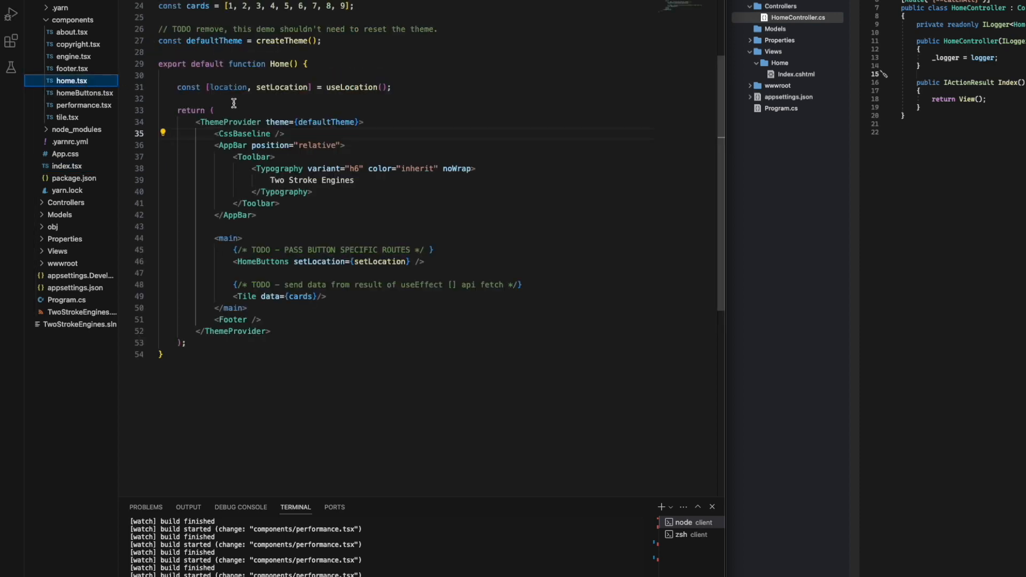
mouse_move(376, 183)
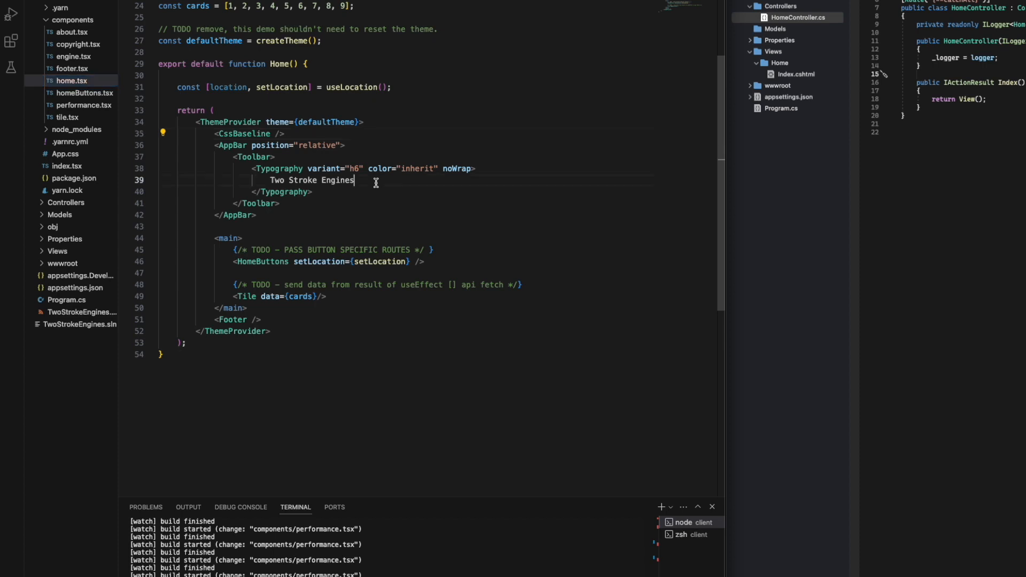
double_click(308, 180)
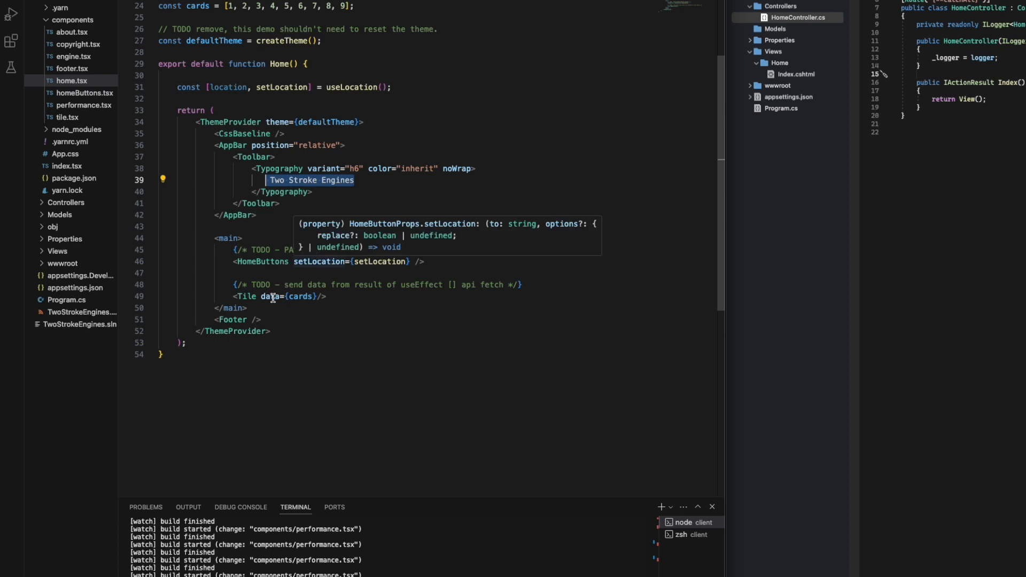
Reopen performance.tsx showing the Performance component's rpm input and MovingEngine diagram
left_click(76, 105)
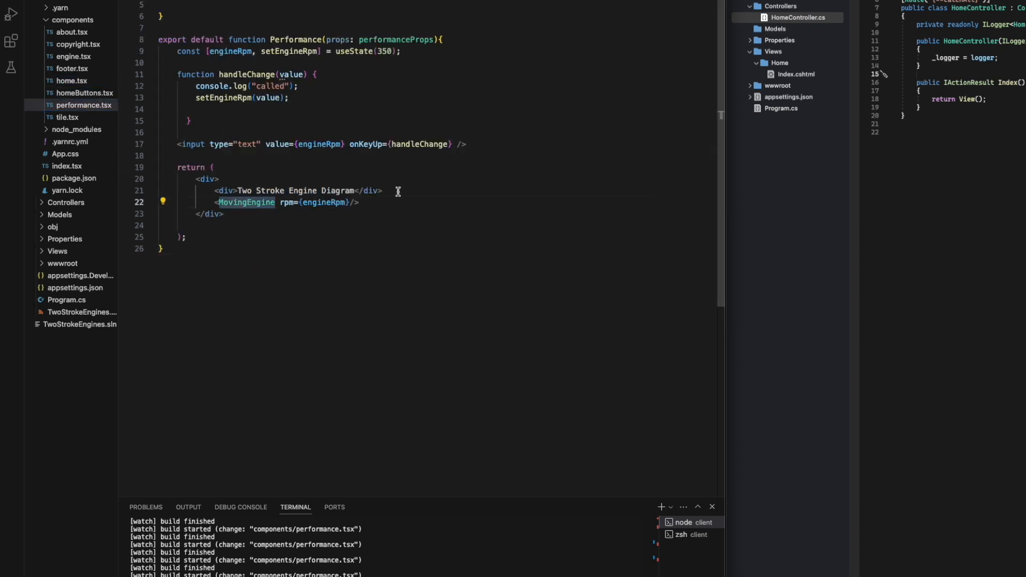
left_click(359, 203)
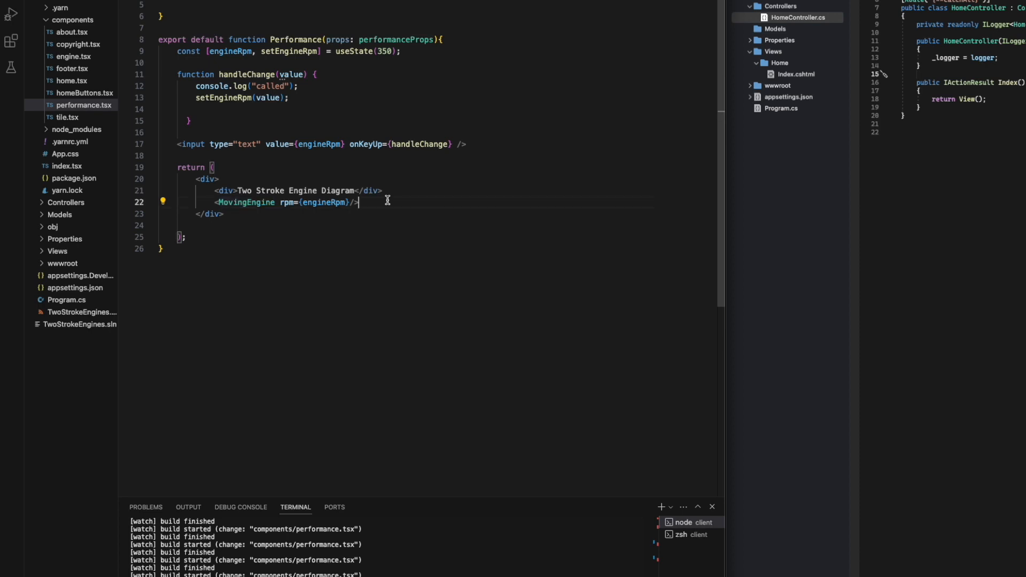